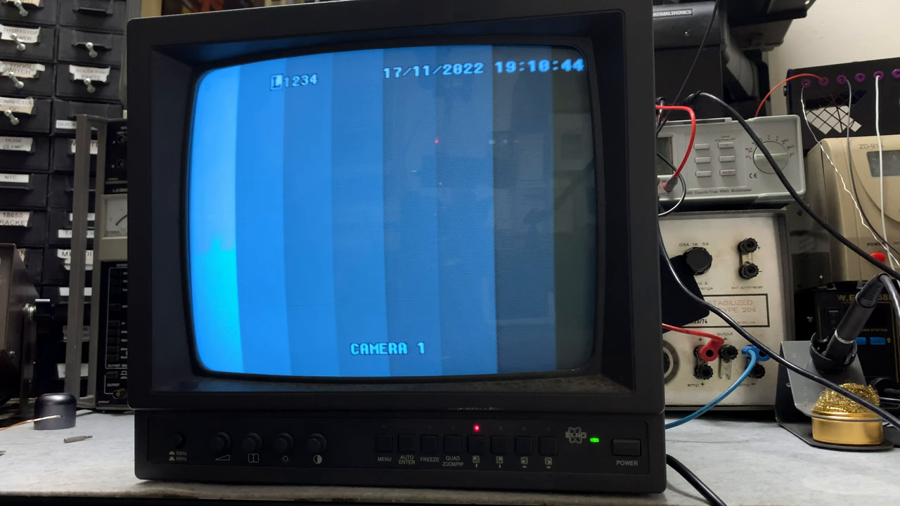
pyautogui.click(456, 450)
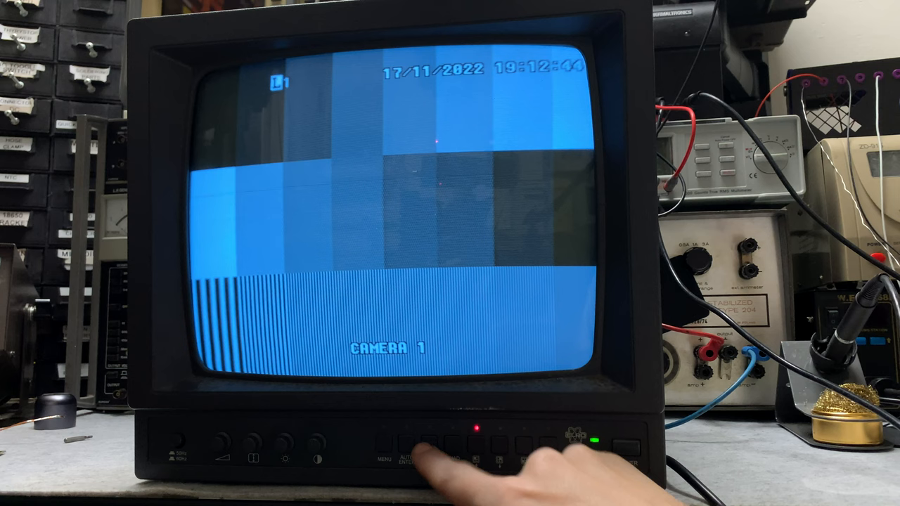
pyautogui.click(426, 439)
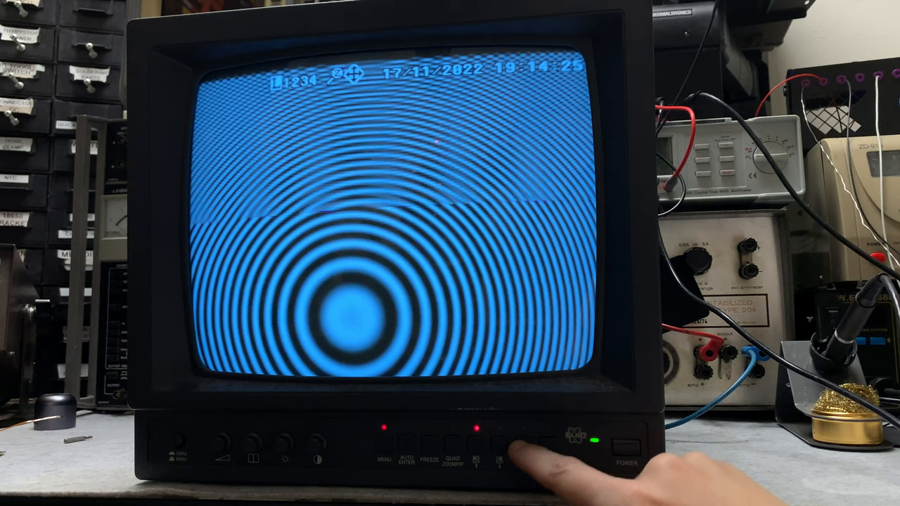
pyautogui.click(509, 446)
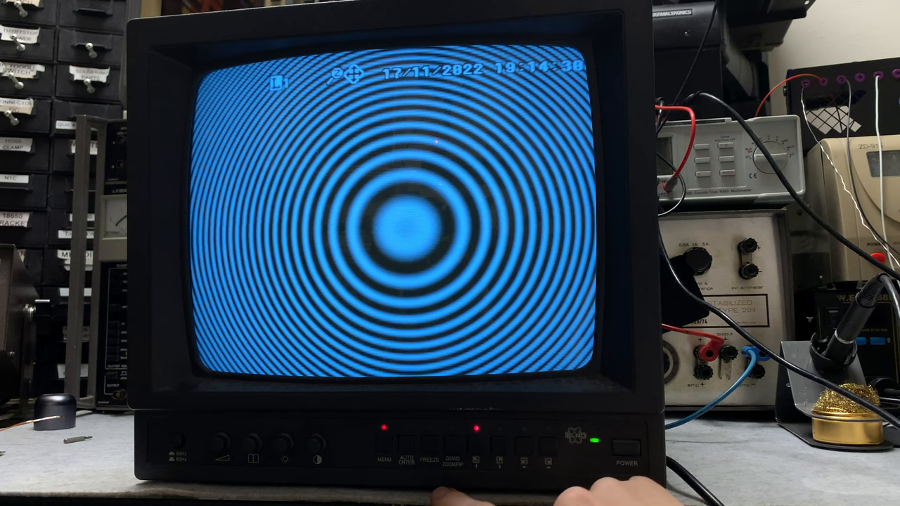